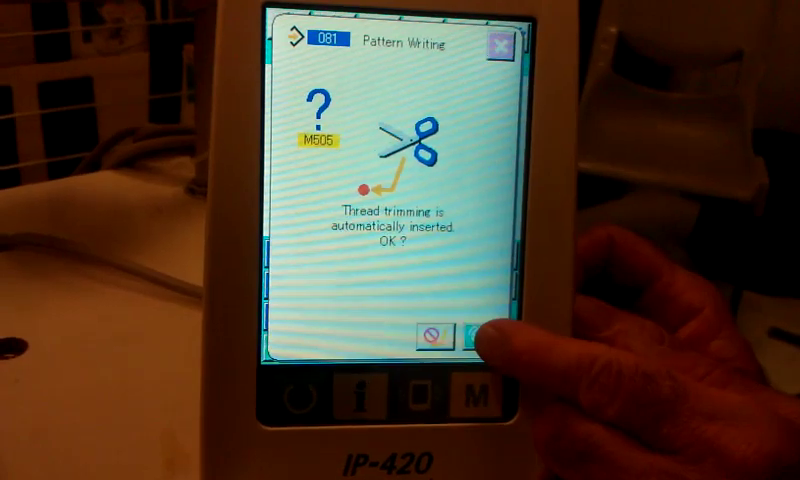
Confirm the M505 prompt to automatically insert thread trimming into the rectangular pattern
left_click(474, 334)
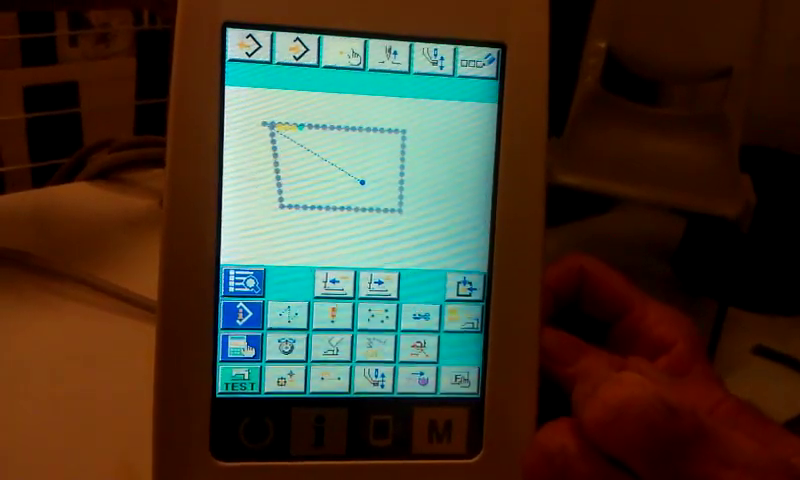